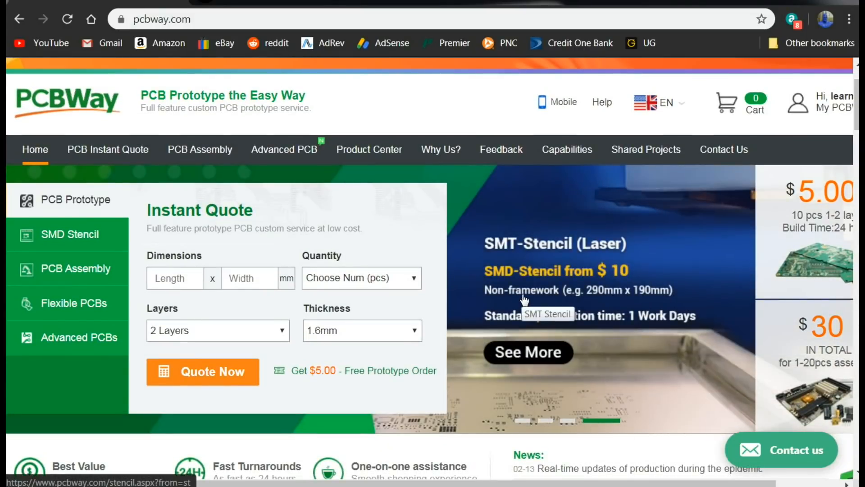
Step: Open the Standard PCB instant quote page from the top navigation
{"action": "left_click", "coordinate": [108, 149]}
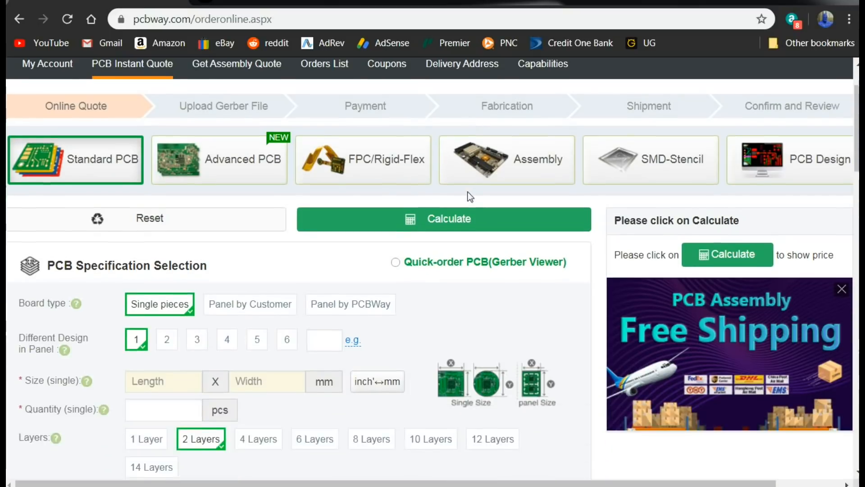
Step: Enter a 45 x 21 mm board size and choose a quantity of 5 pieces
{"action": "scroll", "scroll_direction": "down", "scroll_amount": 3}
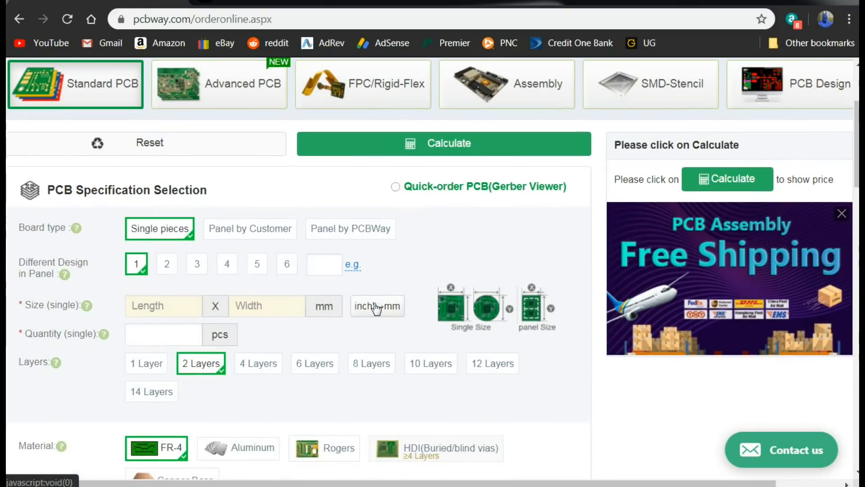
{"action": "left_click", "coordinate": [163, 306]}
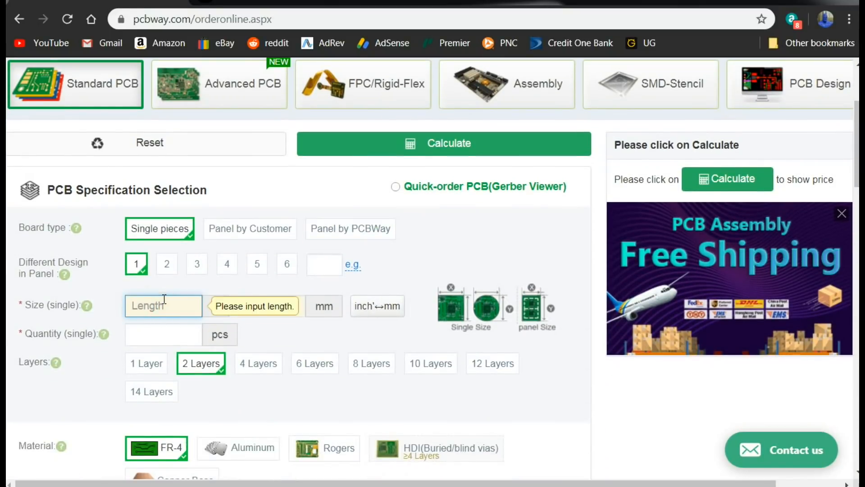
{"action": "type", "text": "45"}
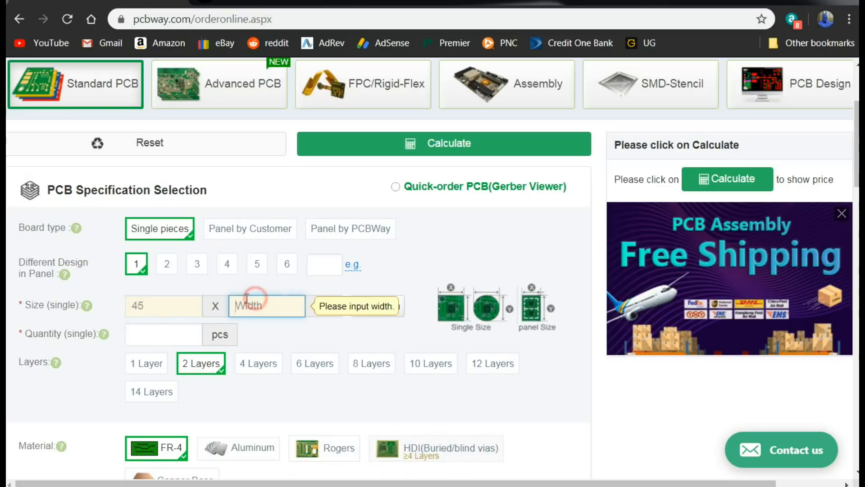
{"action": "type", "text": "21"}
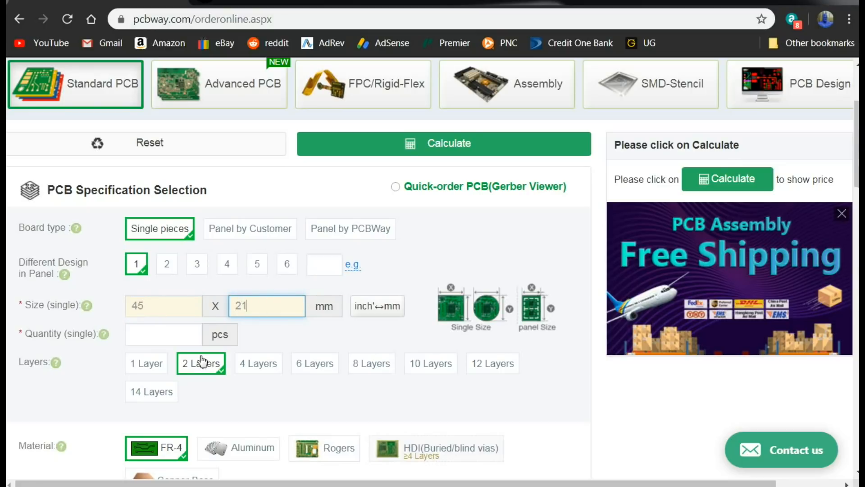
{"action": "left_click", "coordinate": [163, 334]}
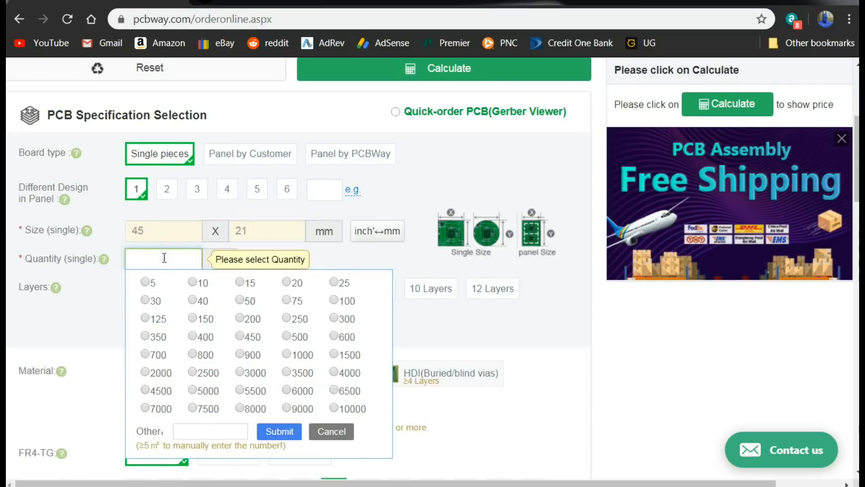
{"action": "left_click", "coordinate": [147, 283]}
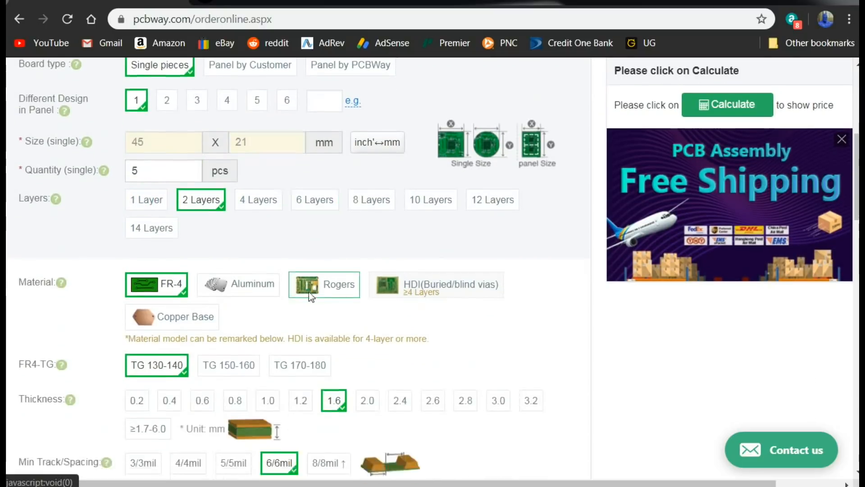
Step: Choose Purple solder mask, giving a $38 price for 5 boards
{"action": "scroll", "scroll_direction": "down", "scroll_amount": 3}
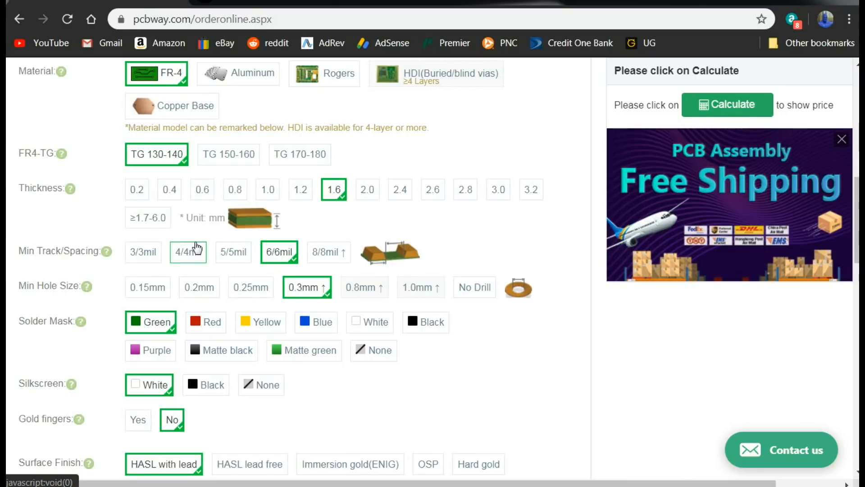
{"action": "left_click", "coordinate": [150, 349]}
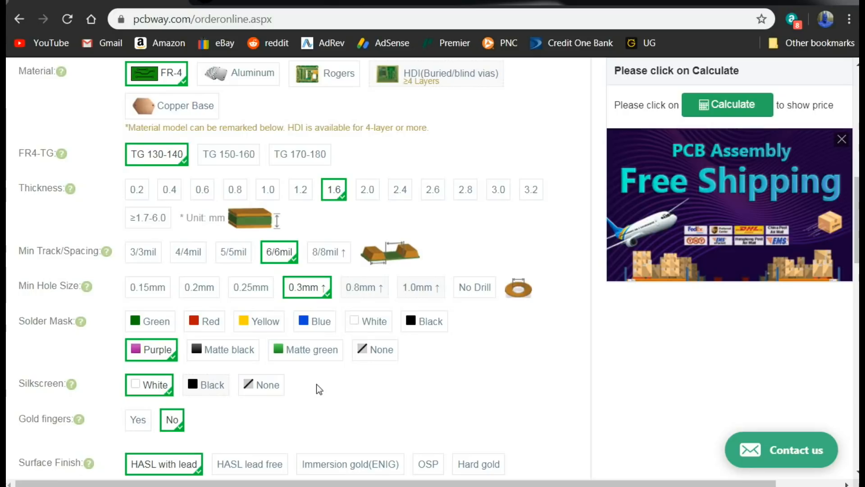
{"action": "scroll", "scroll_direction": "down", "scroll_amount": 3}
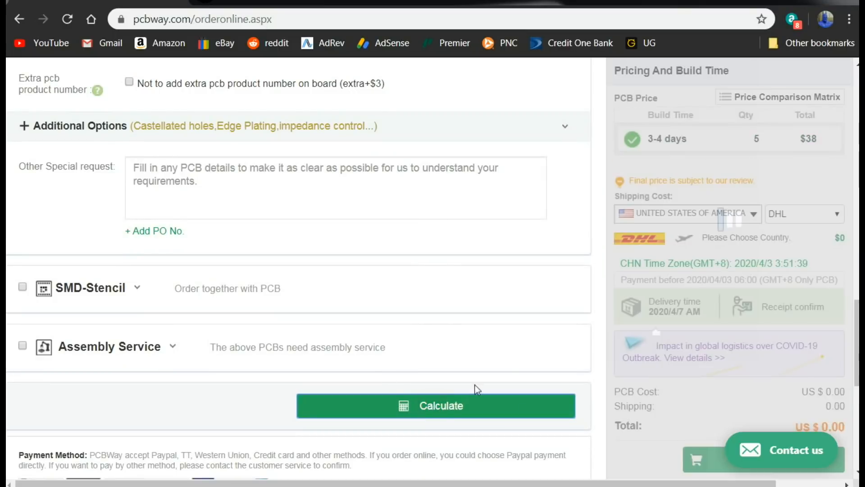
Step: Calculate the quote: $38 boards plus $18 DHL shipping to the US, $55 total
{"action": "left_click", "coordinate": [435, 405]}
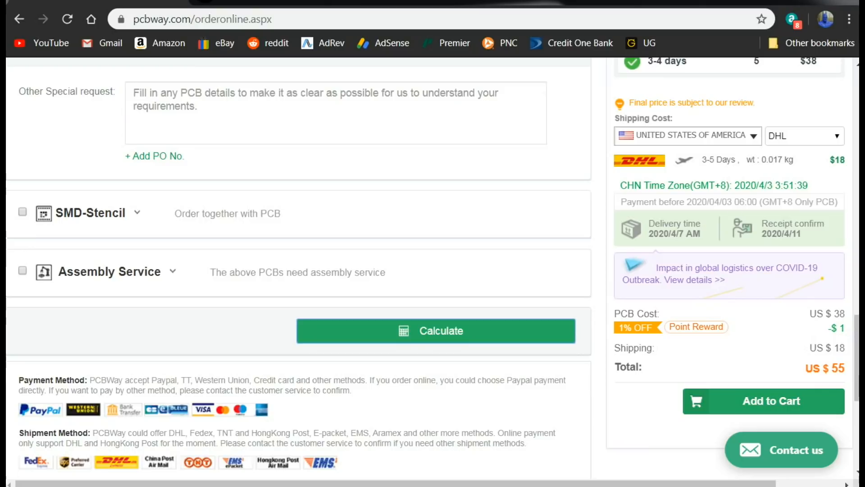
{"action": "mouse_move", "coordinate": [754, 321]}
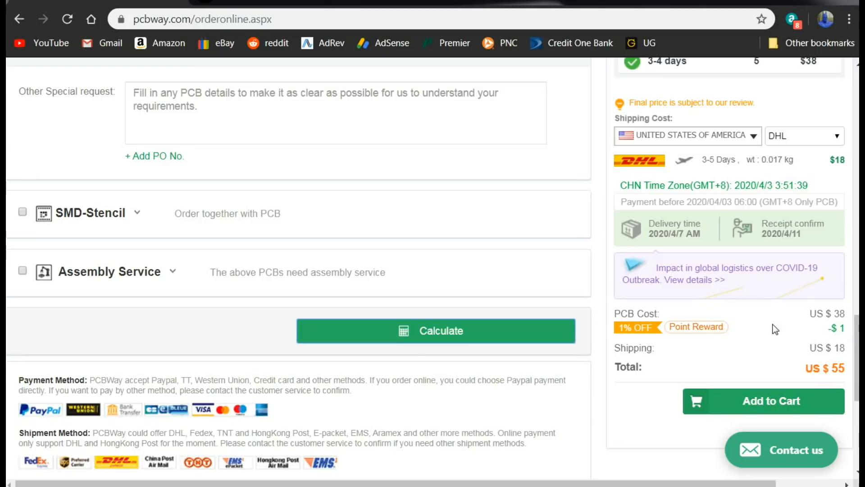
{"action": "scroll", "scroll_direction": "up", "scroll_amount": 3}
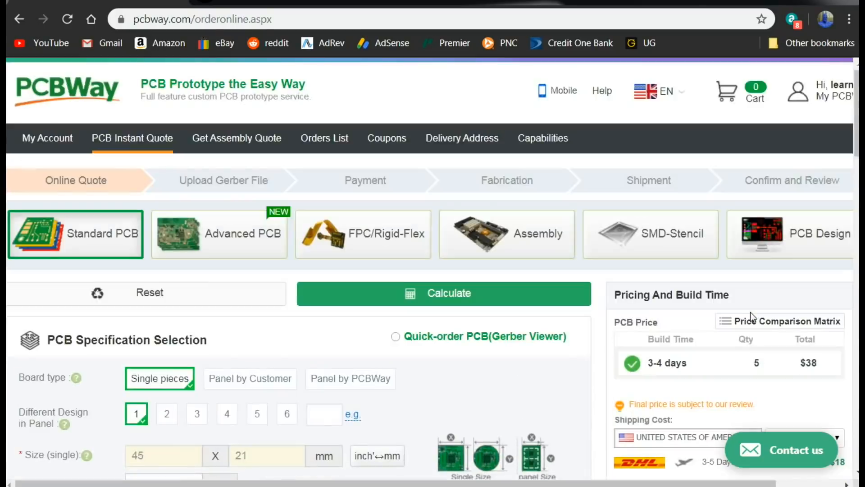
{"action": "scroll", "scroll_direction": "down", "scroll_amount": 3}
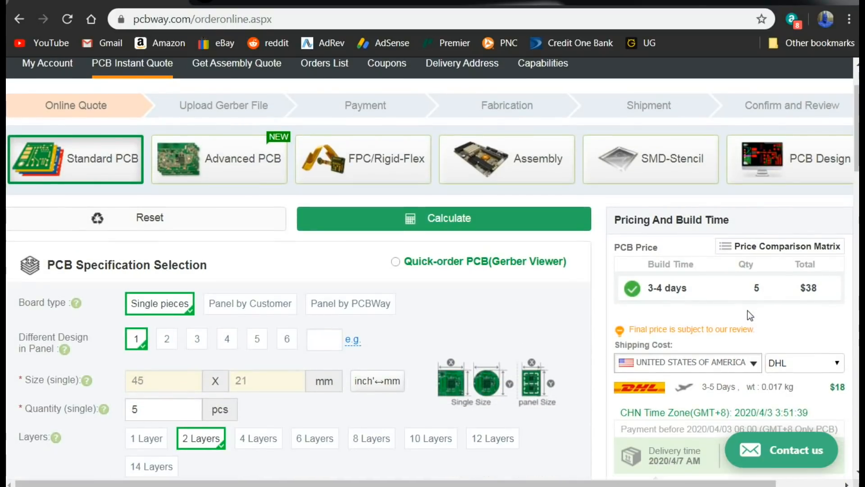